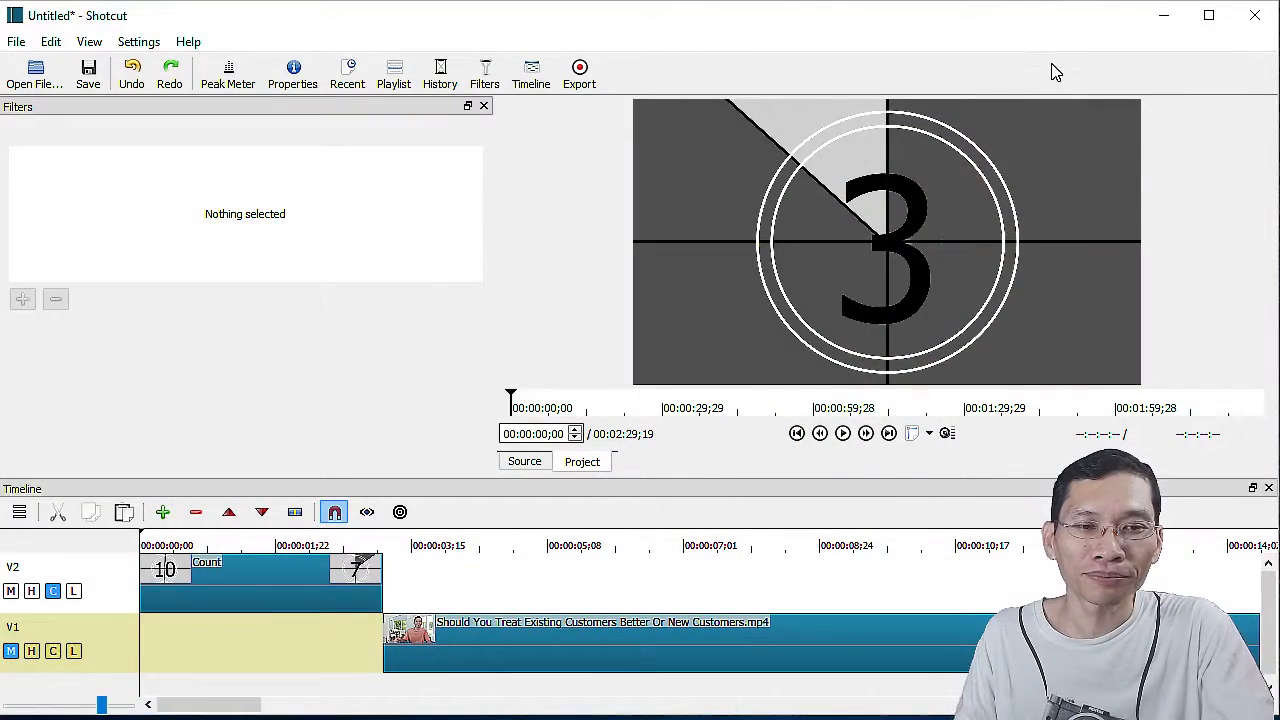
mouse_move(940, 200)
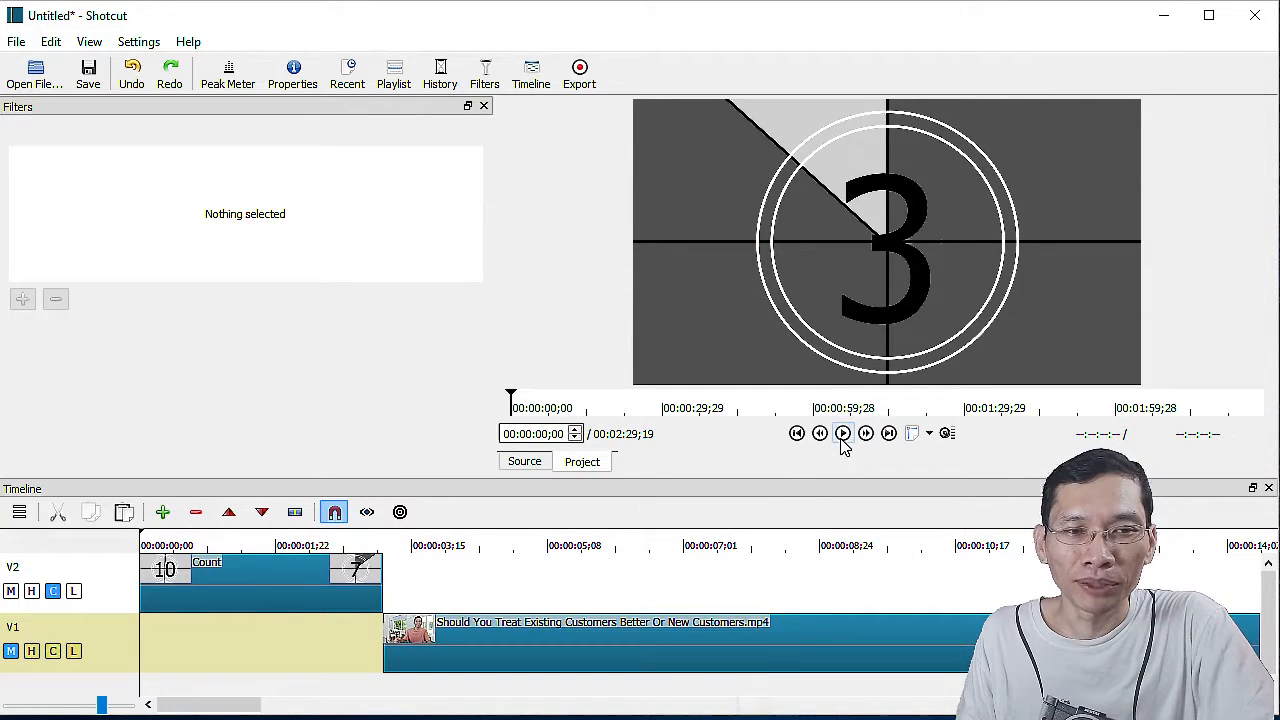
Play and stop the preview of the existing countdown clip.
left_click(842, 432)
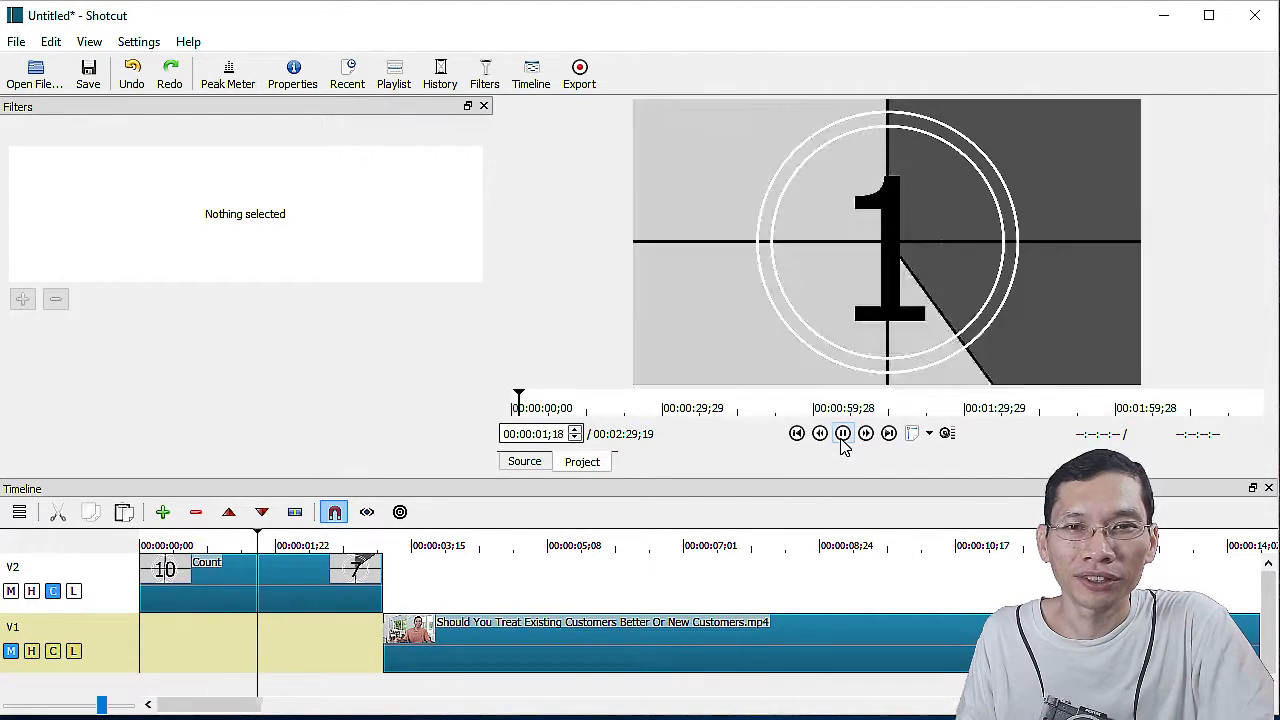
left_click(844, 432)
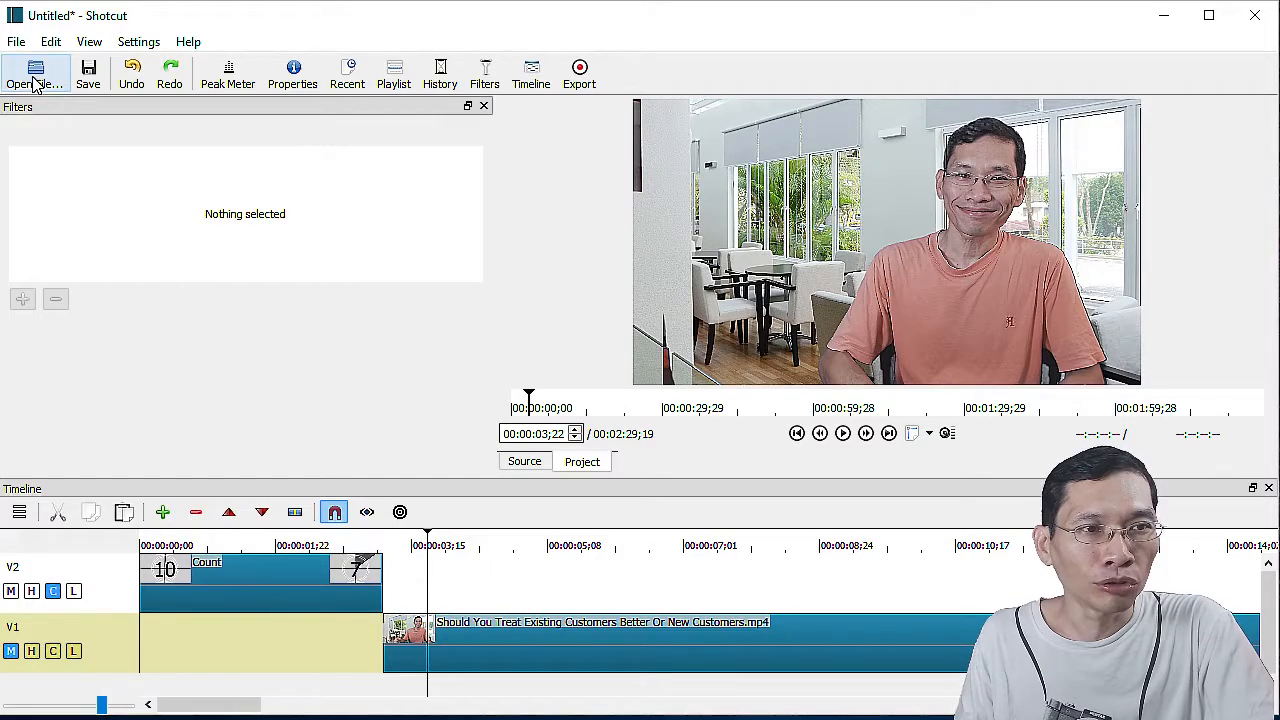
Back out of File > Open File and bring up the Open Other dialog instead.
left_click(36, 72)
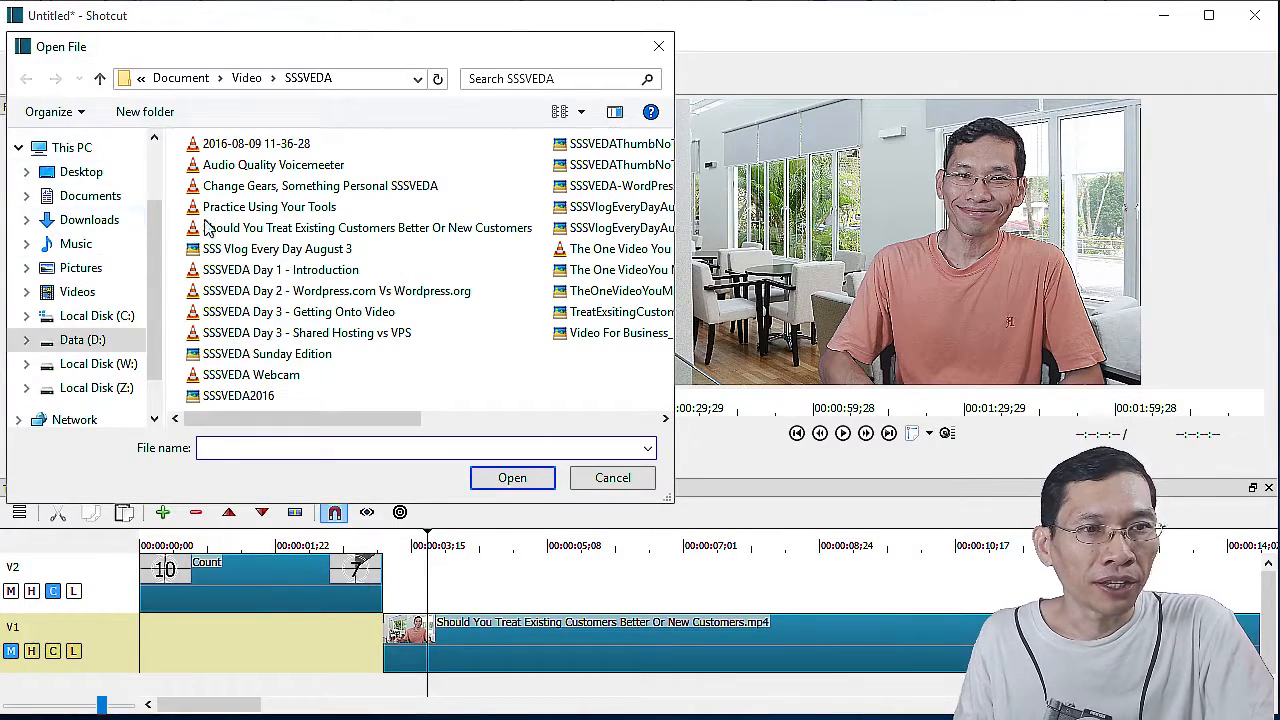
left_click(16, 40)
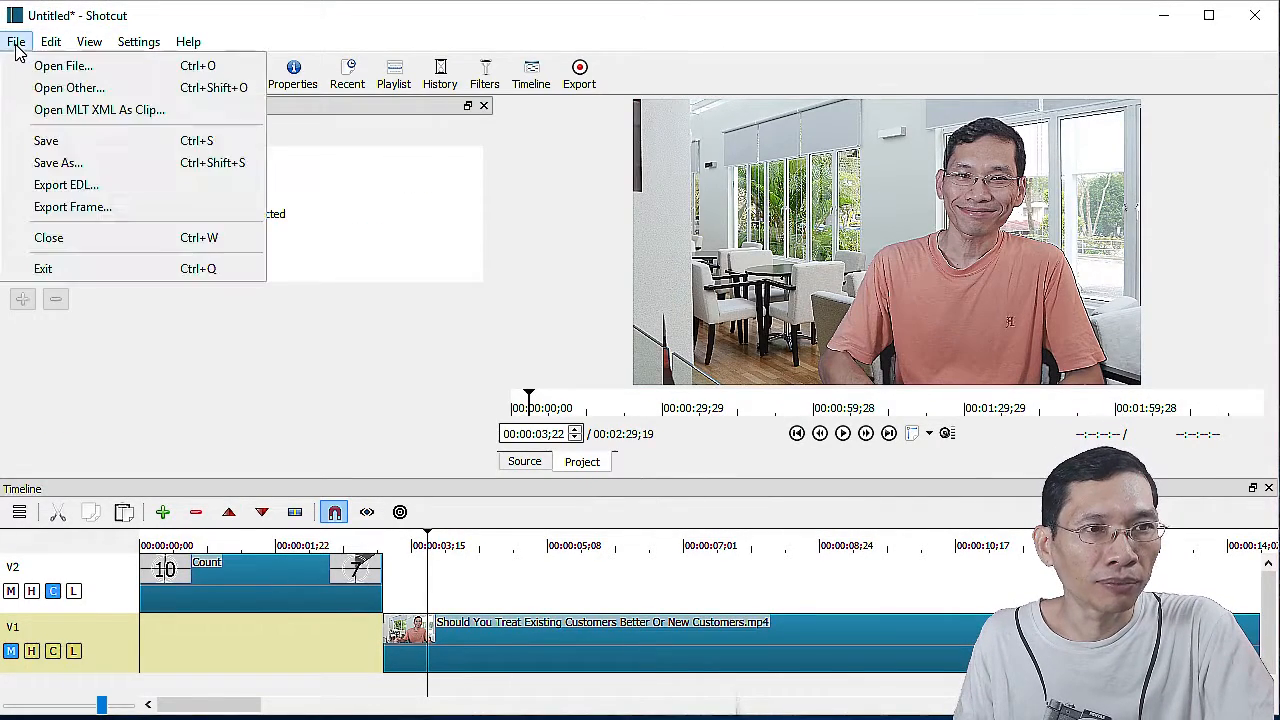
left_click(68, 88)
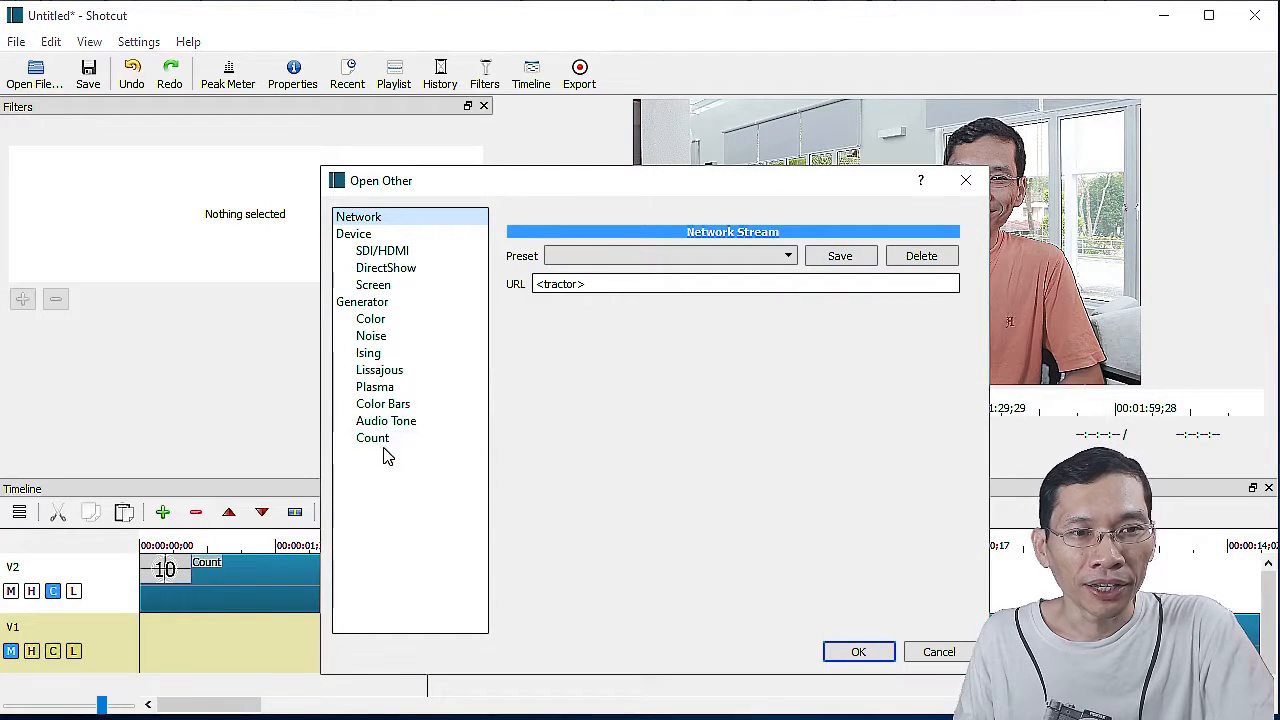
Choose the Count generator, keep the Seconds style, and select the seconds field of its duration.
left_click(372, 438)
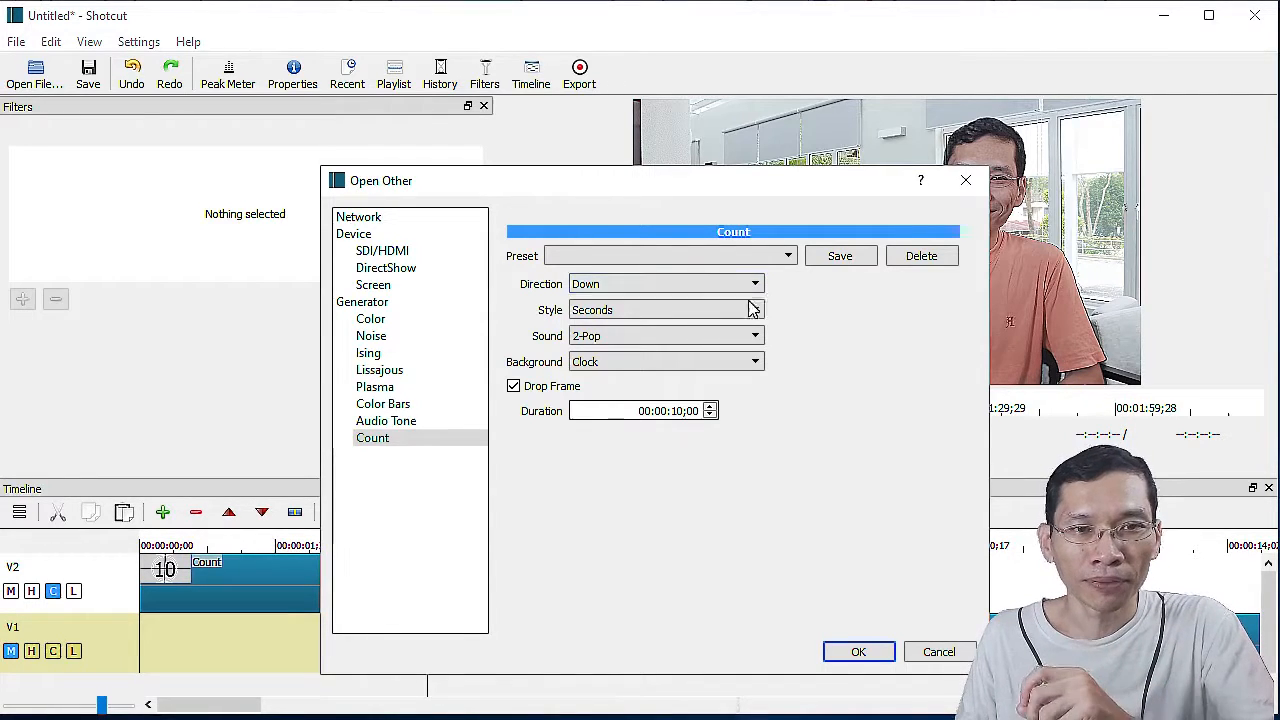
left_click(664, 308)
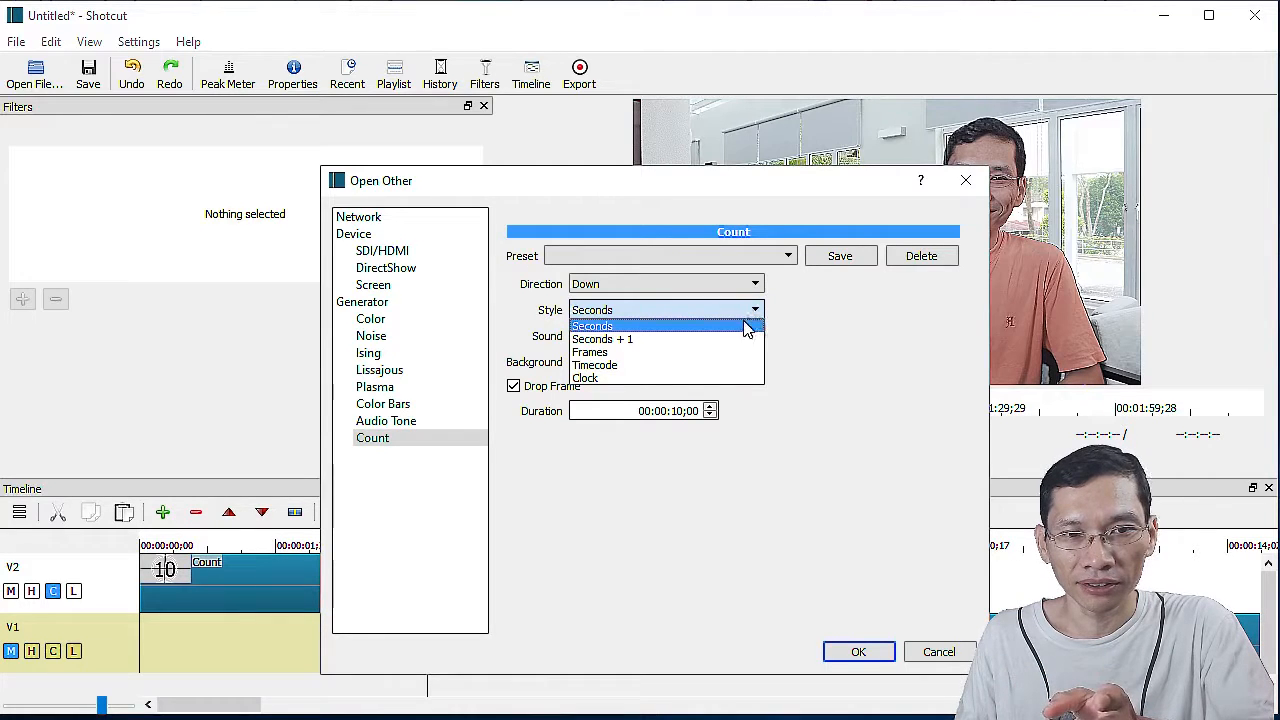
left_click(592, 326)
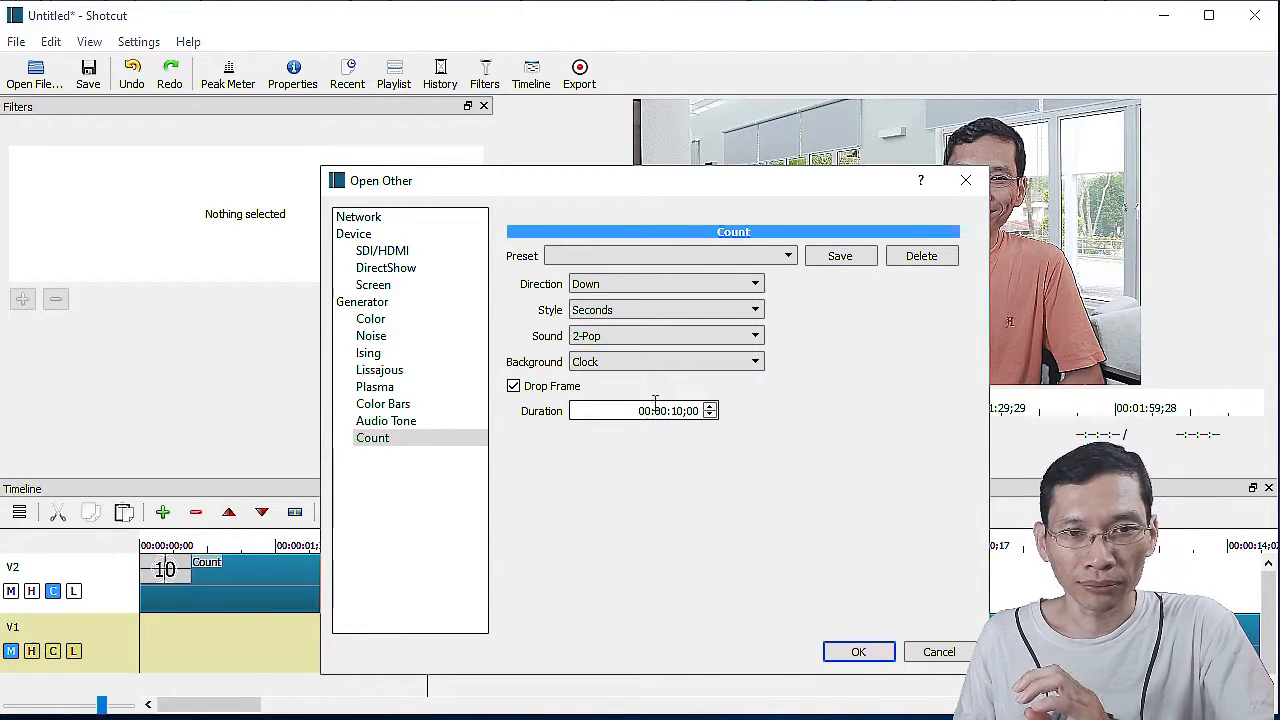
left_click(672, 412)
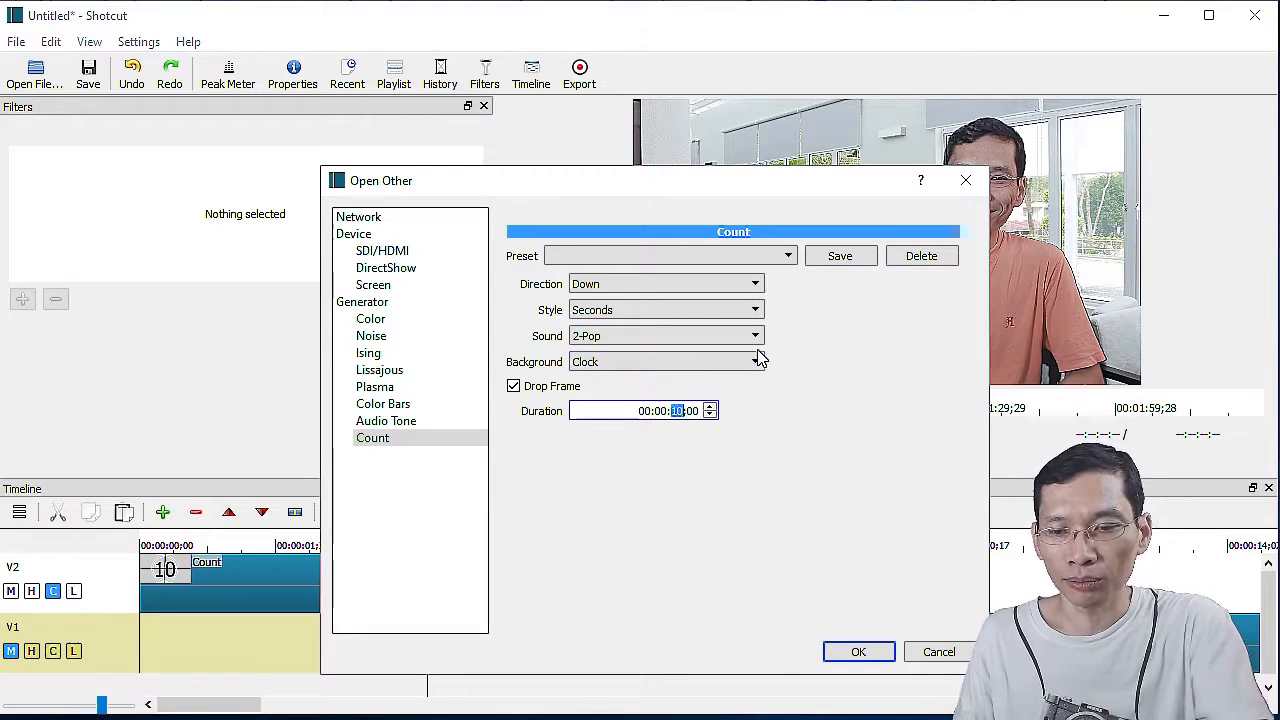
left_click(858, 652)
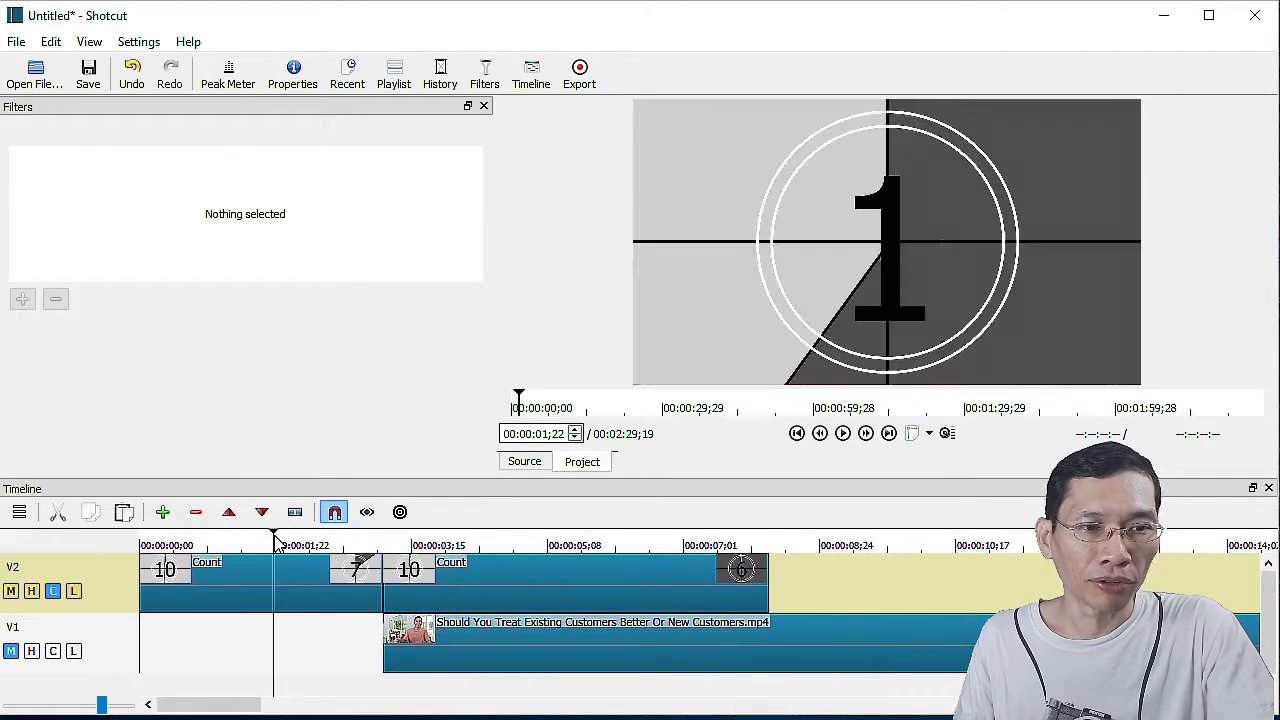
Move playback to the start of the newly placed countdown clip on V2.
left_click(842, 432)
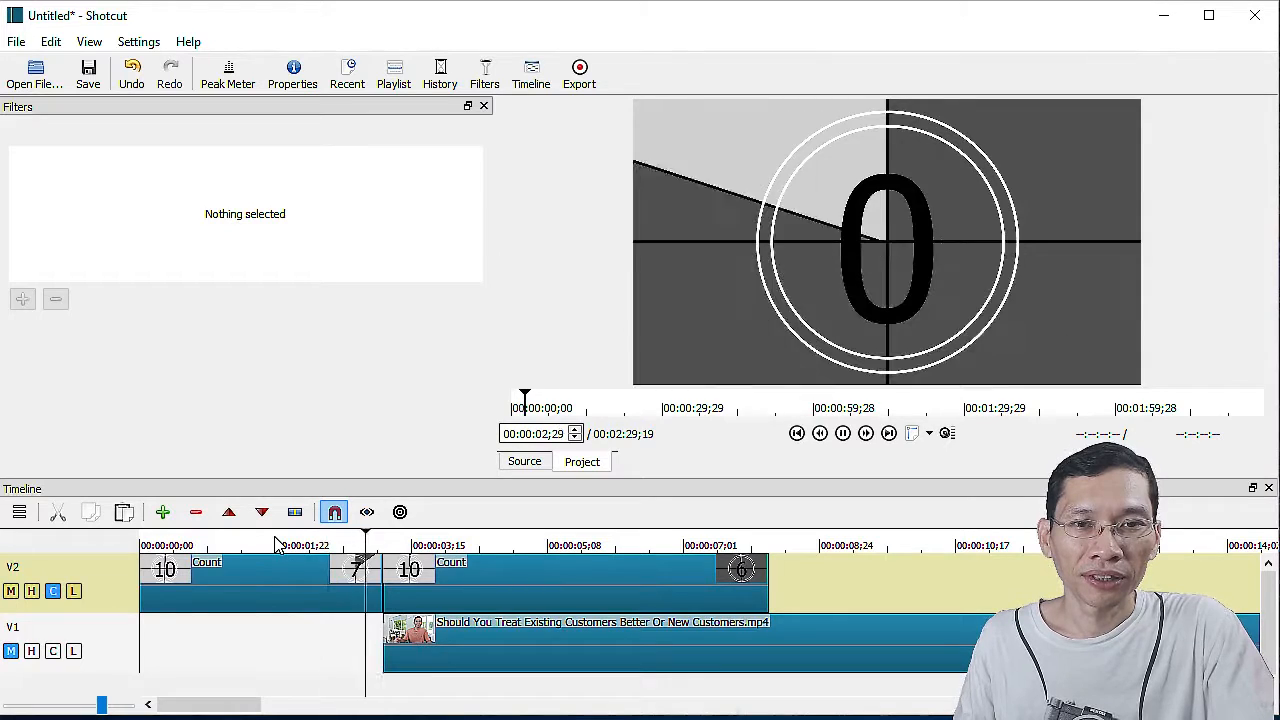
left_click(842, 432)
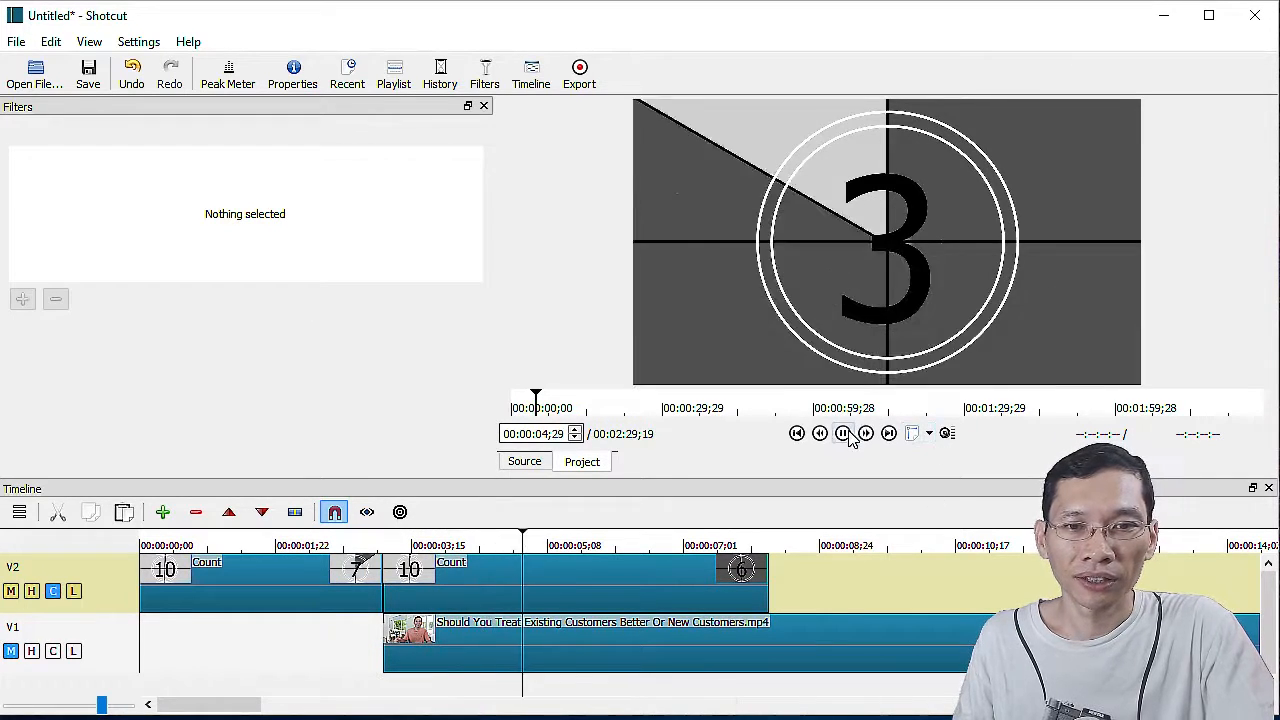
left_click(844, 432)
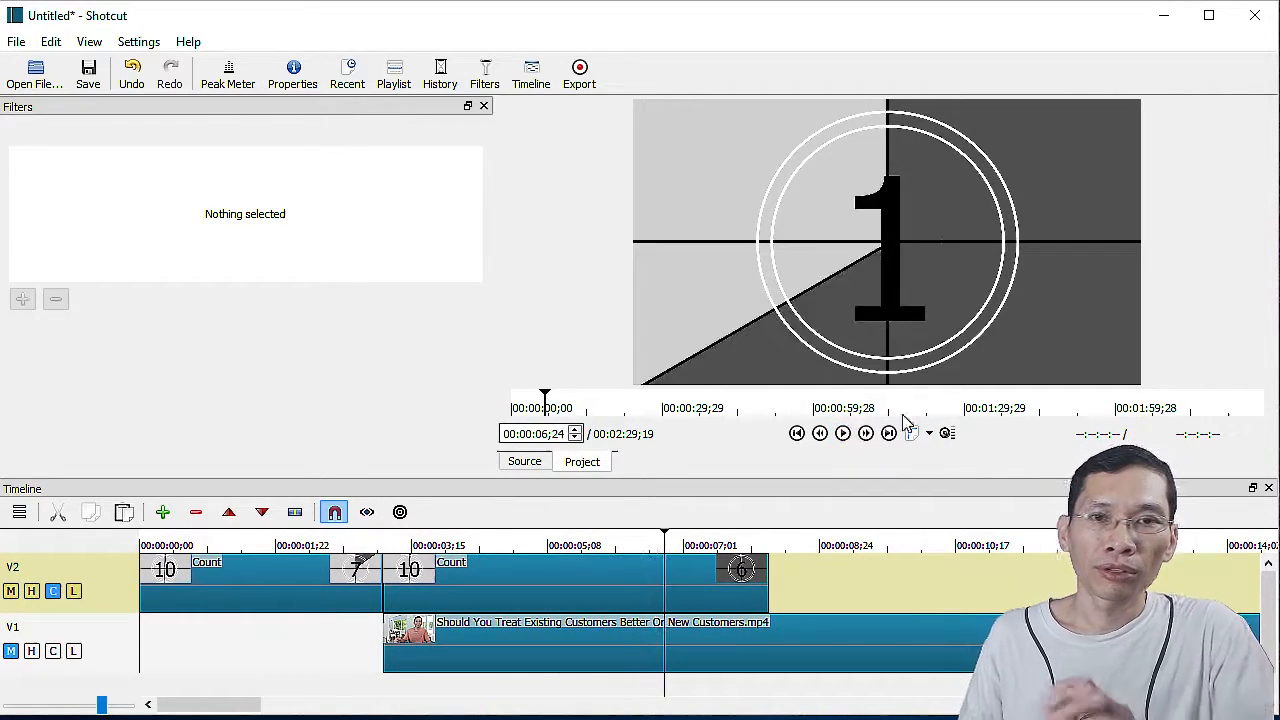
mouse_move(918, 476)
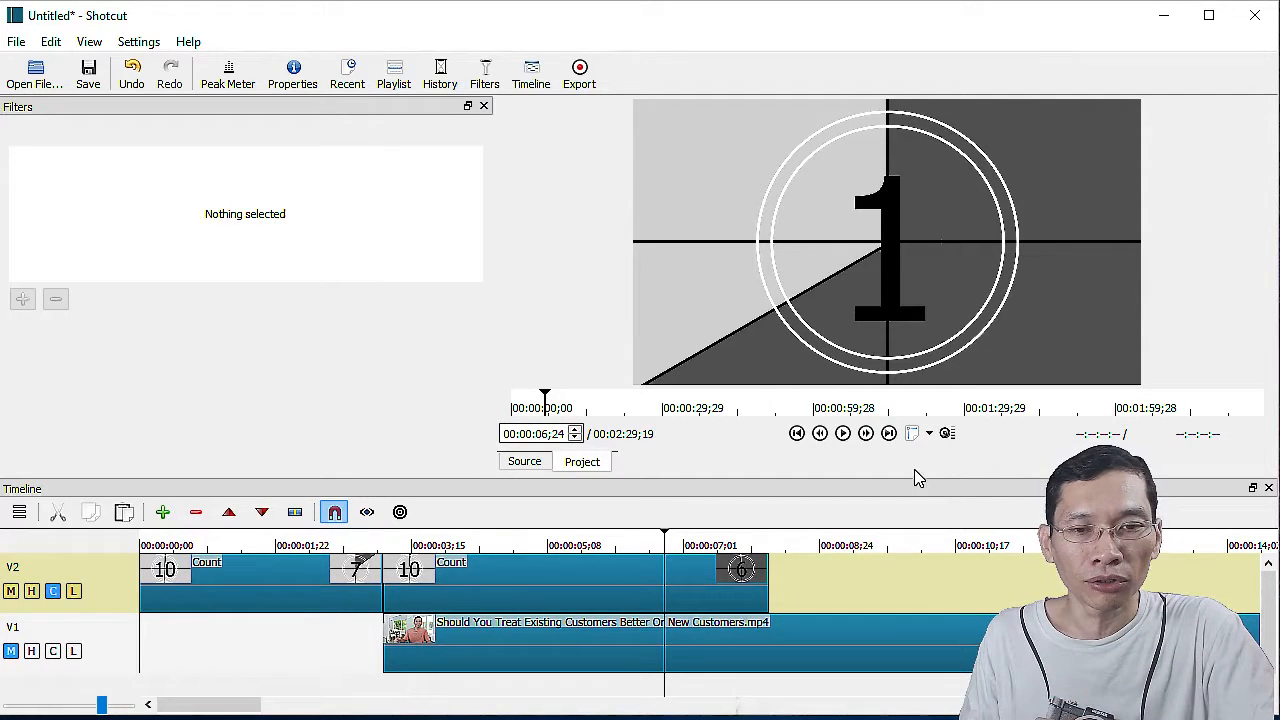